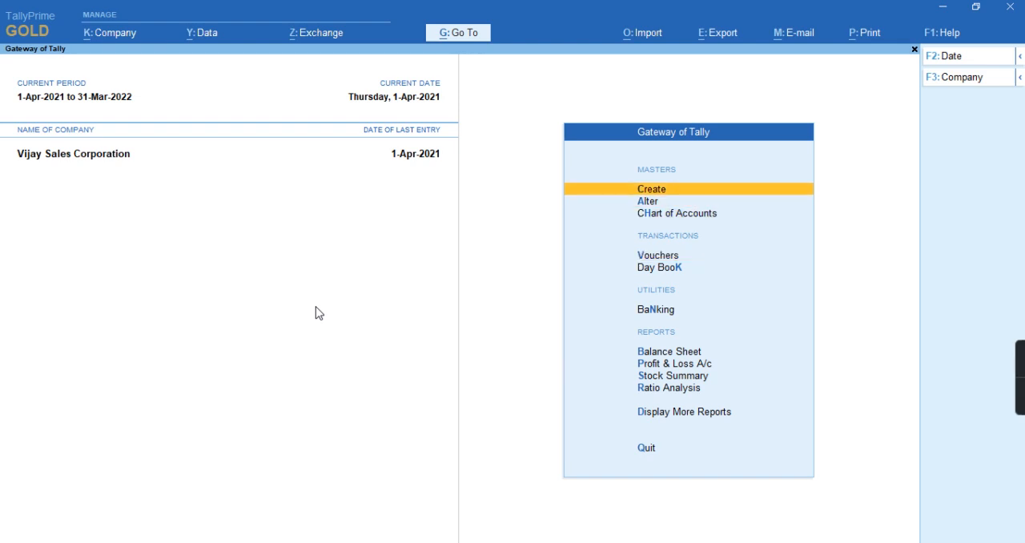
Step: Create the TDS nature of payment Deemed Dividend U/s 2(22)(E), section 194, via Create > TDS Nature of Payments
click(650, 189)
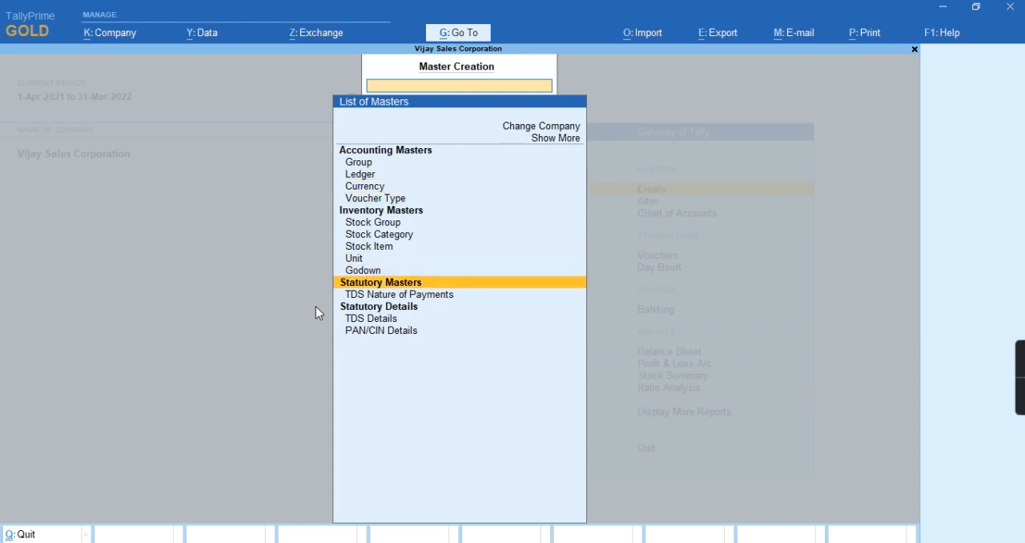
click(397, 294)
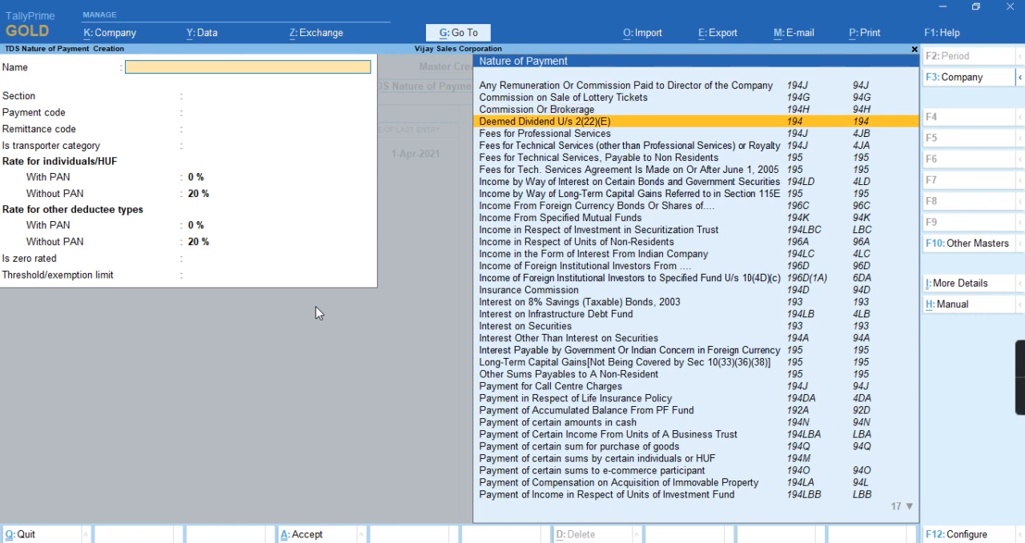
click(544, 122)
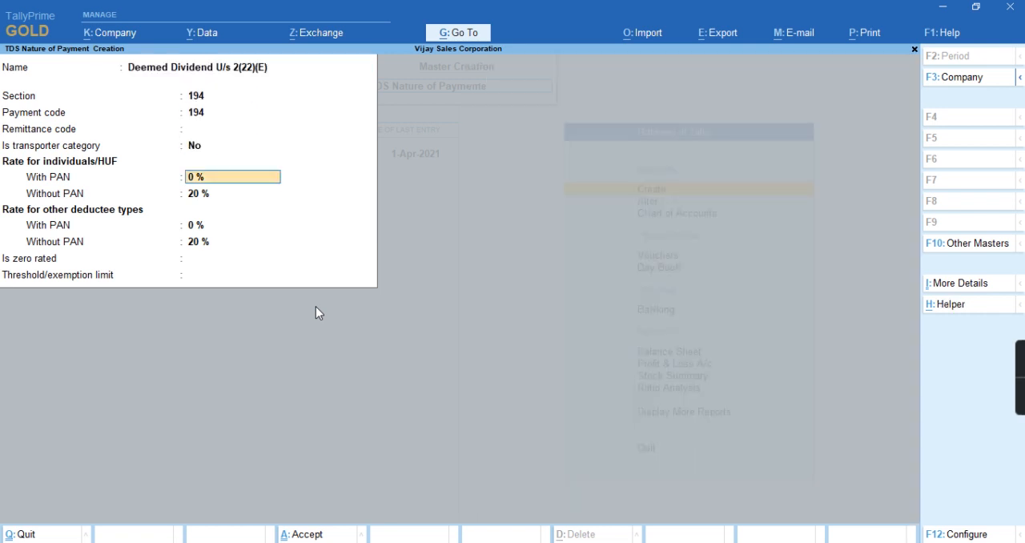
text(2)
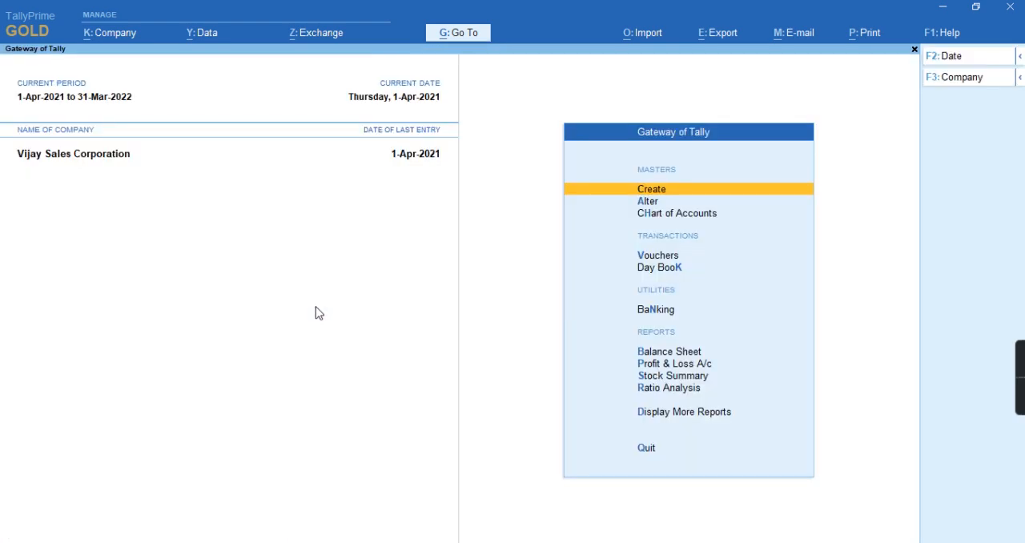
Step: Create ledger Lower Rate Cr under Sundry Creditors: TDS deductable Yes, Company - Resident, deduct in same voucher
click(652, 189)
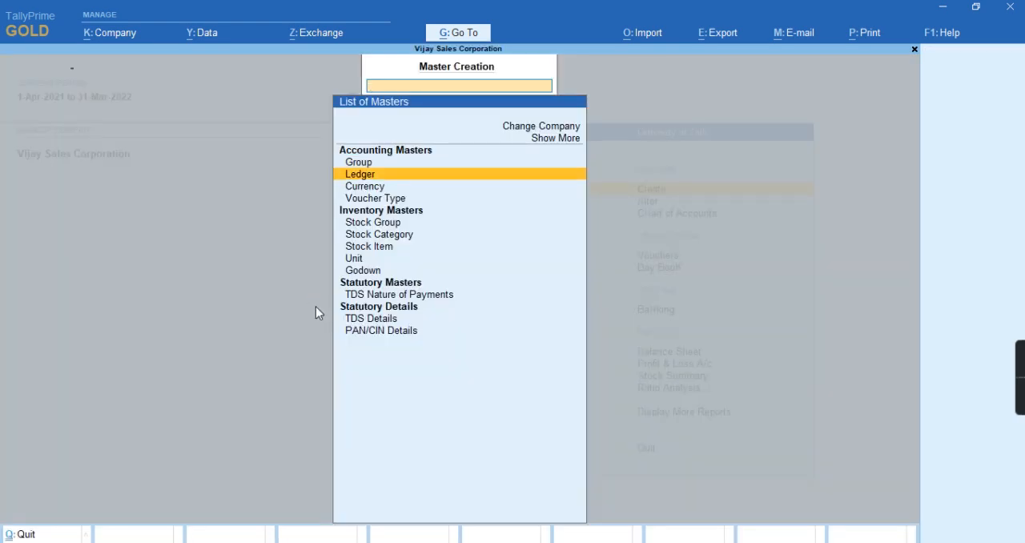
click(358, 173)
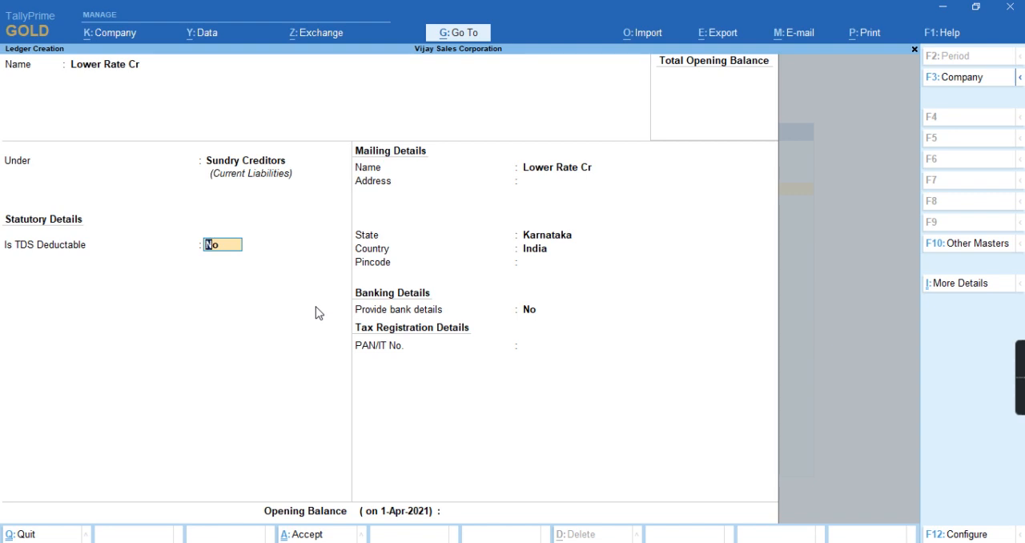
text(y)
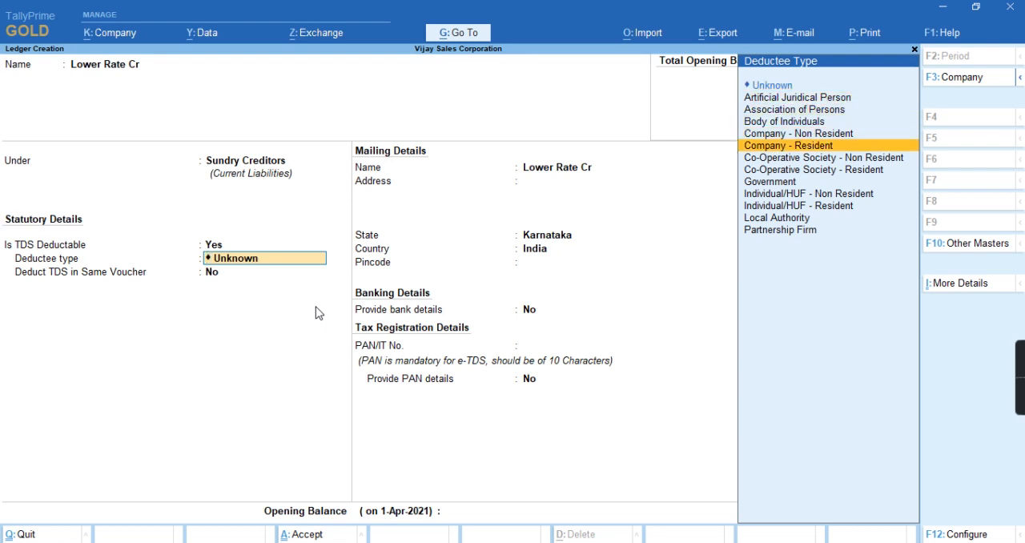
click(787, 144)
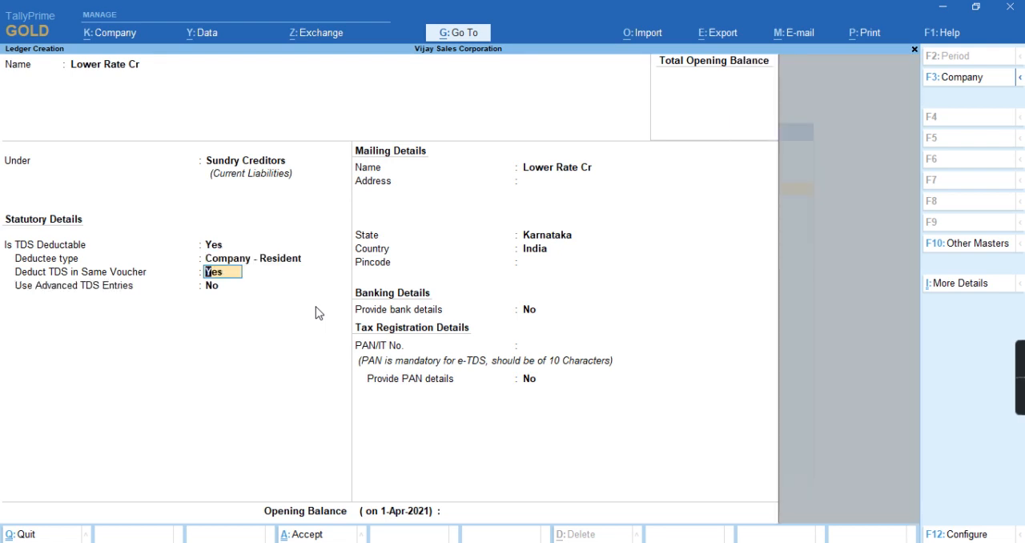
key(enter)
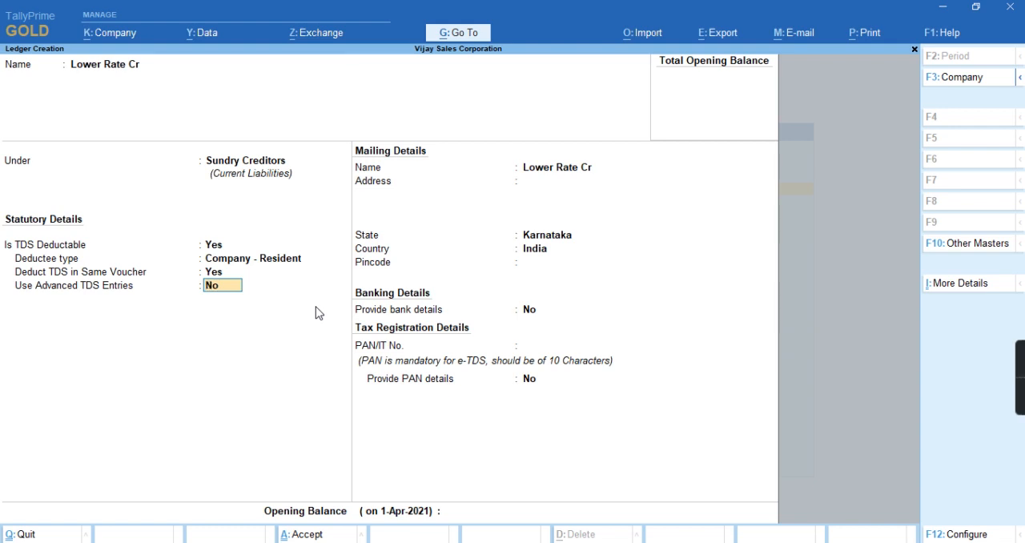
click(957, 535)
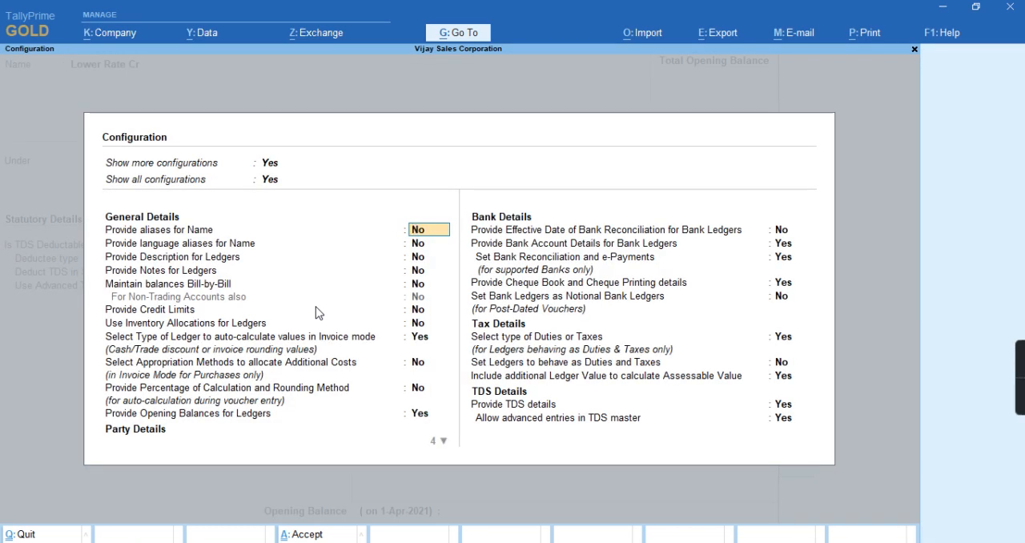
mouse_move(793, 429)
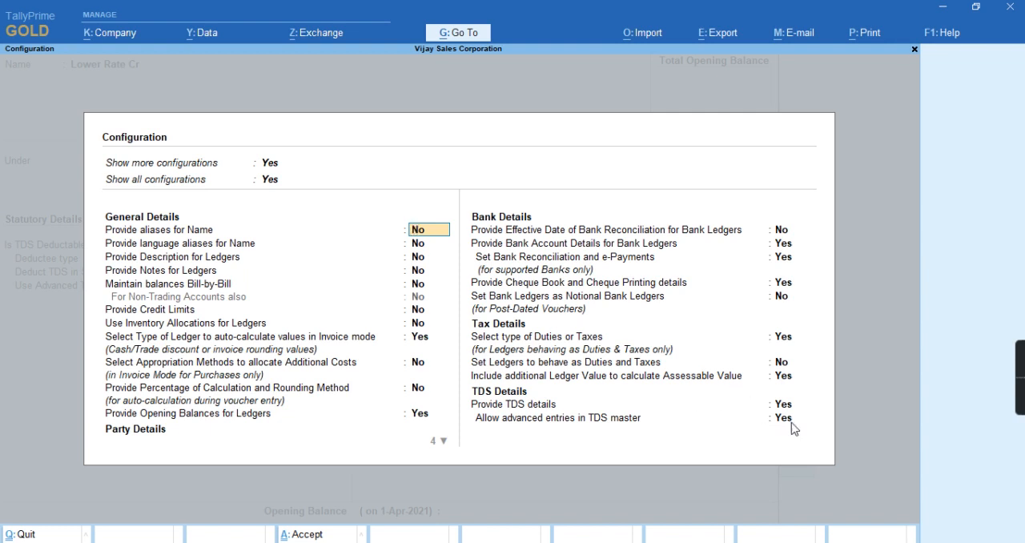
click(791, 416)
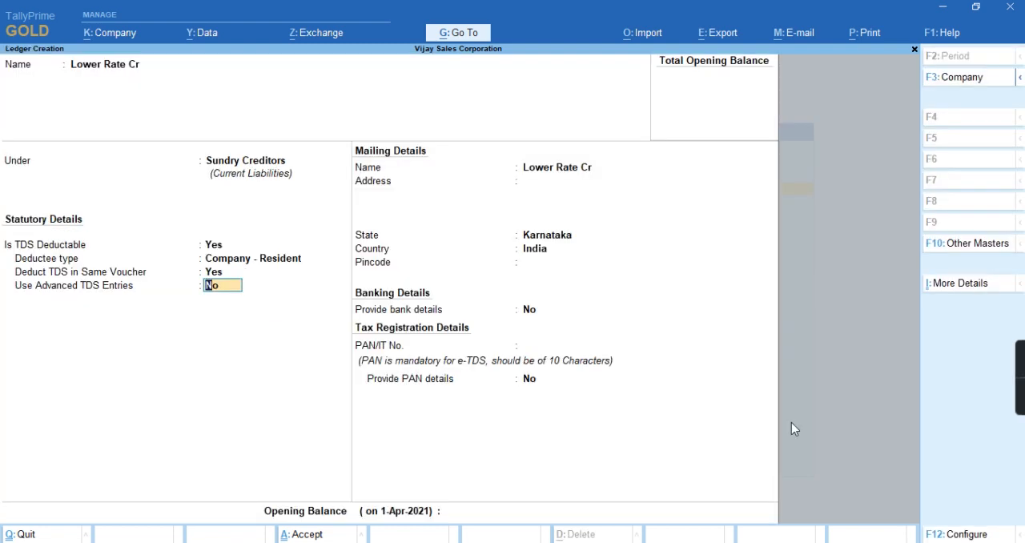
Step: Enable advanced TDS entries with a lower deduction for Deemed Dividend U/s 2(22)(E), provision 197, certificate 01234
text(Yes)
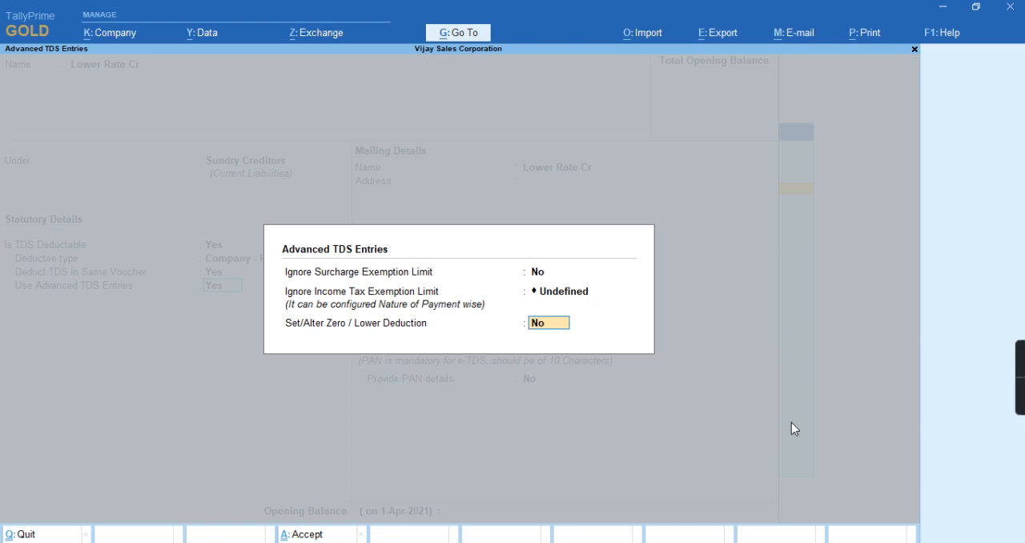
text(y)
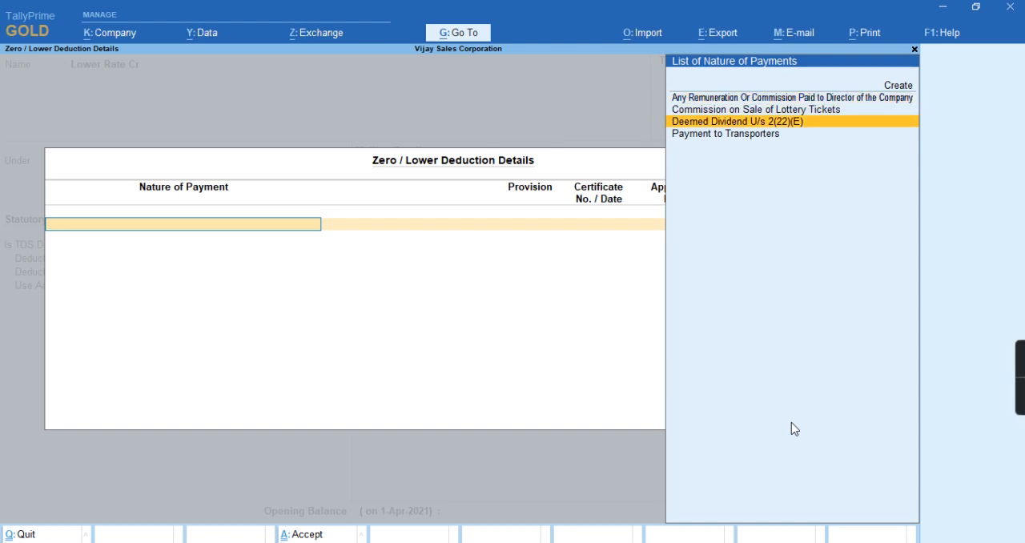
click(736, 122)
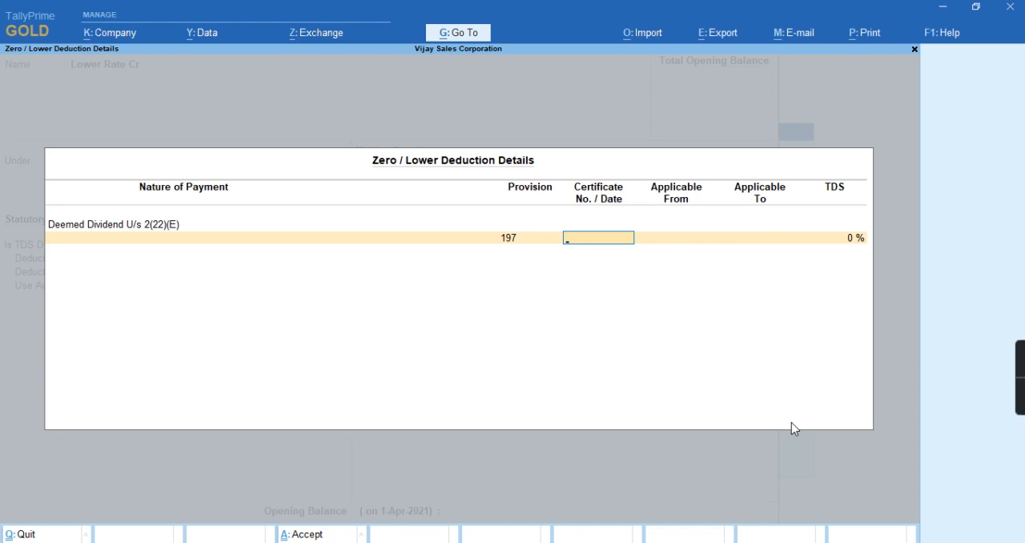
text(01234)
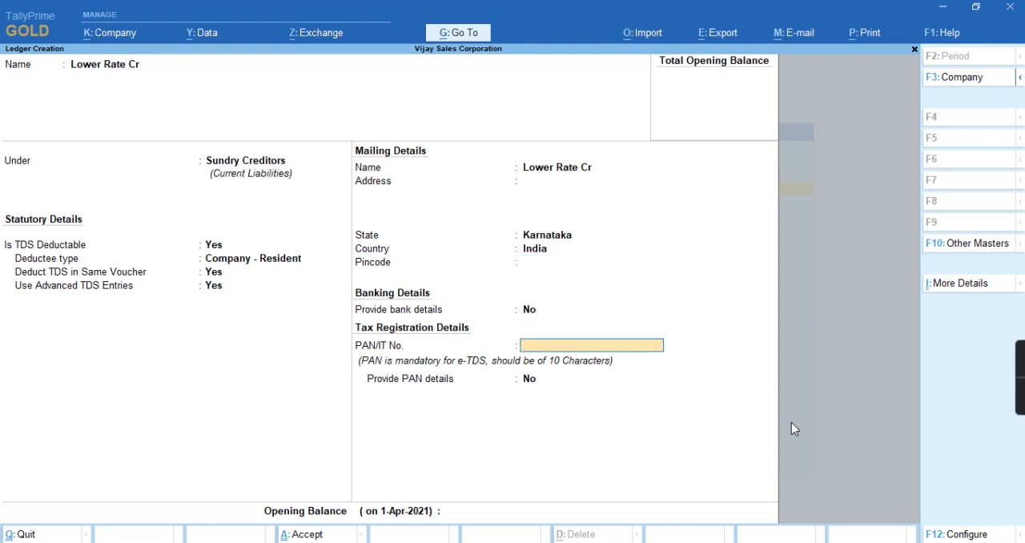
Step: Enter the PAN ADFGA1234A for the Lower Rate Cr ledger and accept it
text(ADFGA)
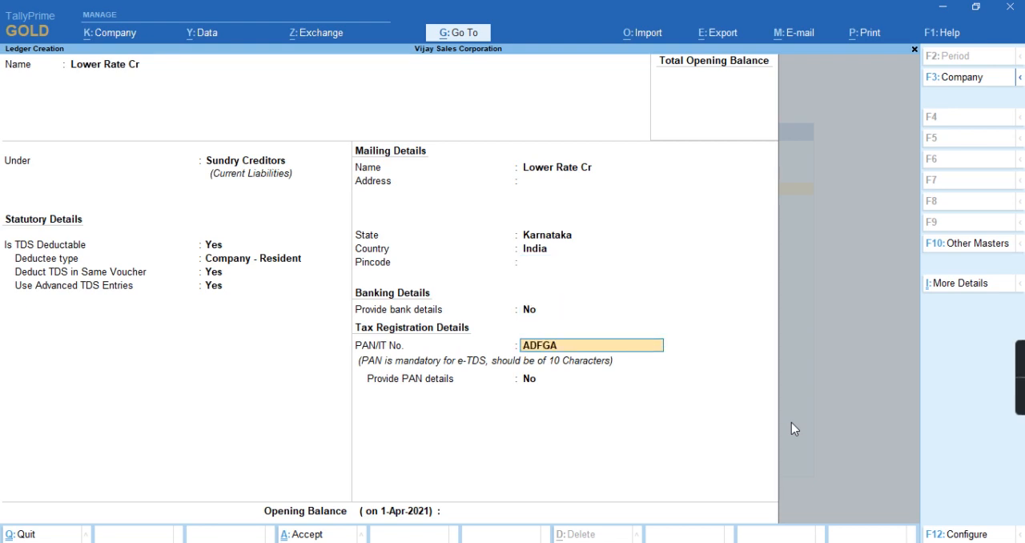
text(1234A)
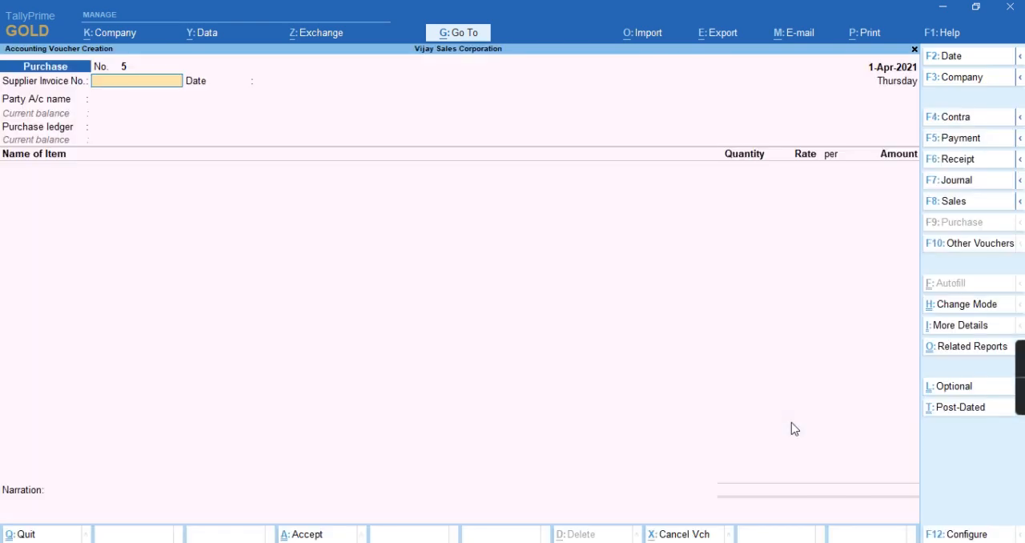
Step: Record purchase voucher 5 from Lower Rate Cr: Purchase ledger, Stock qty 10, TDS Duty Tax ledger added
text(106)
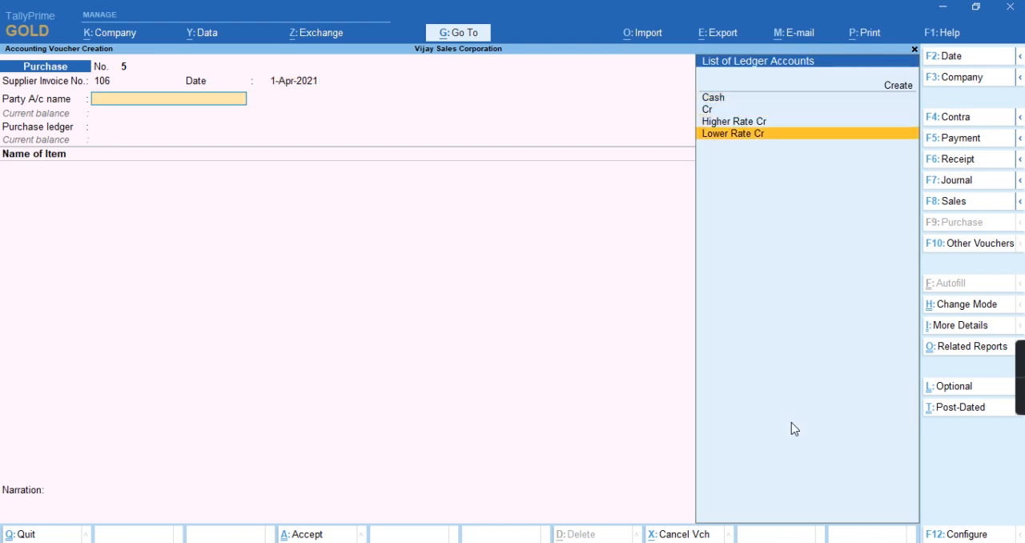
click(732, 133)
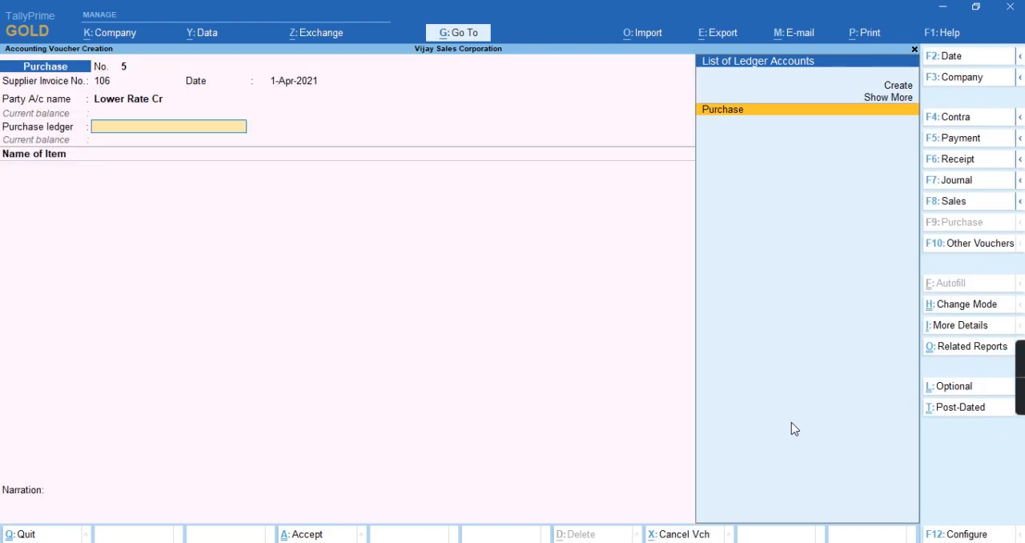
click(720, 109)
text(10)
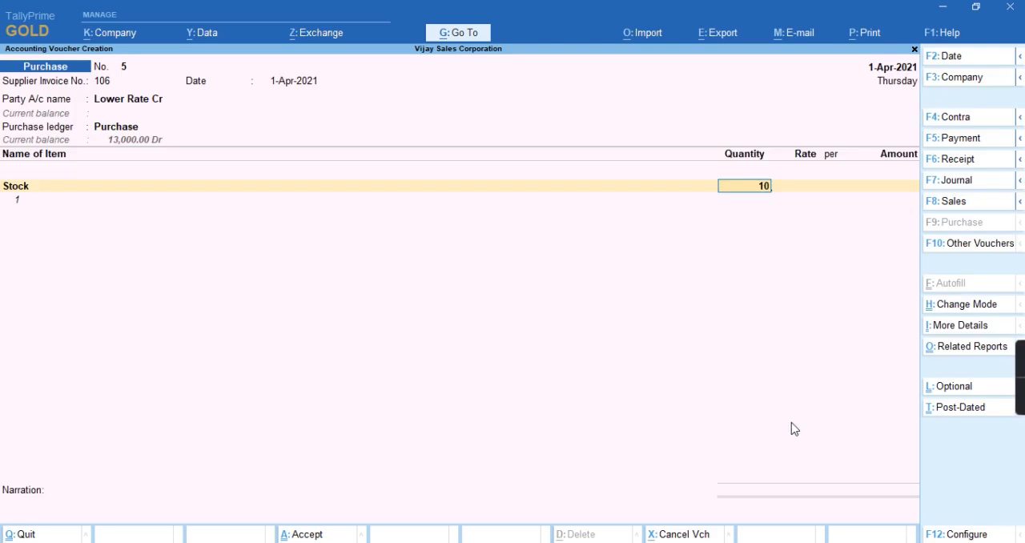
key(enter)
text(T)
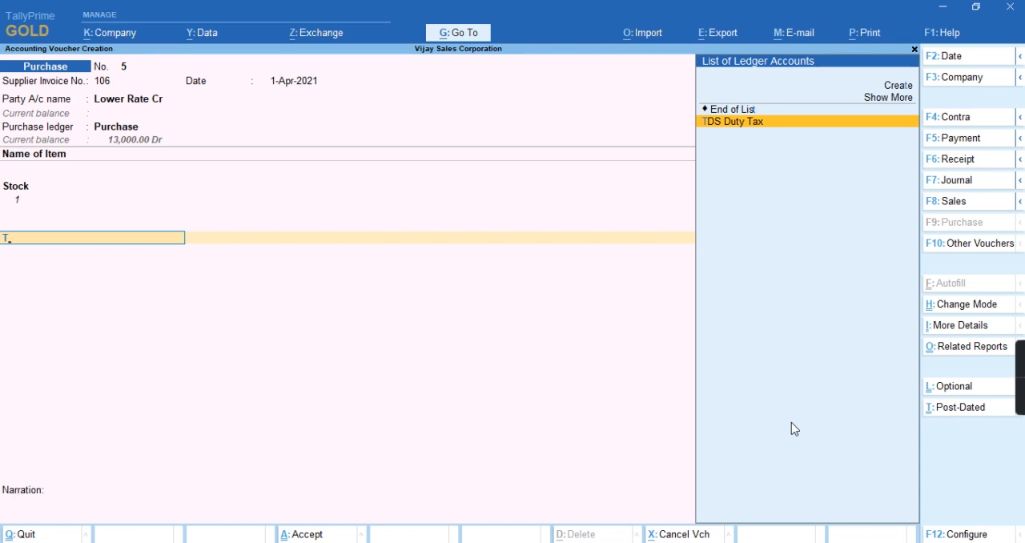
click(732, 122)
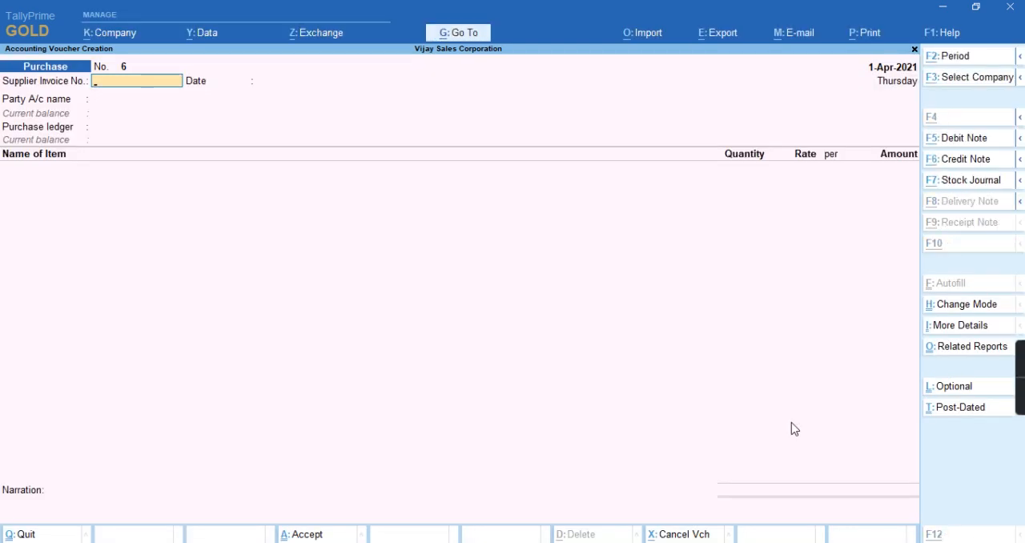
Step: Go To Form 26Q to view the Lower Rated Taxable Expense 1,000.00 with 10.00 deducted
click(456, 32)
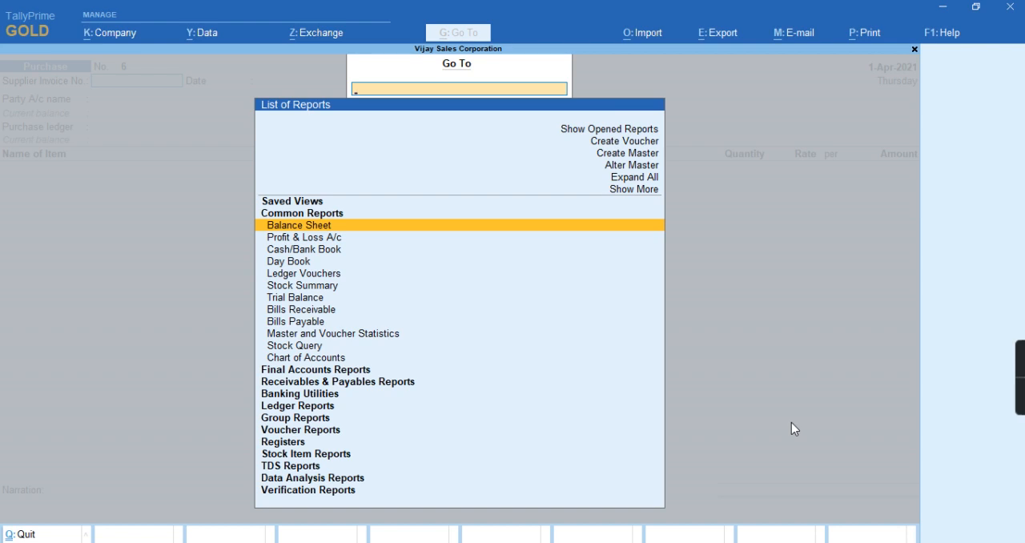
text(26)
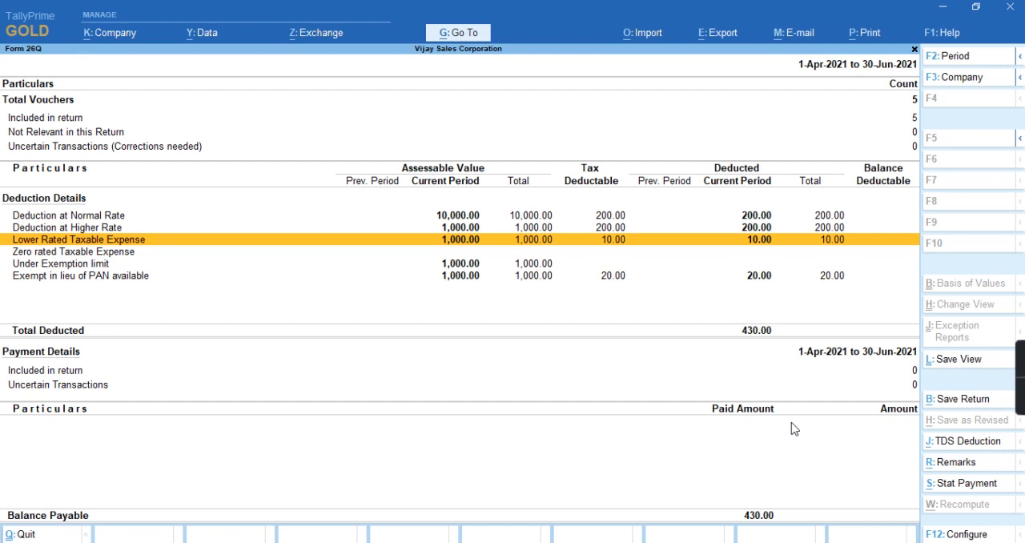
mouse_move(784, 426)
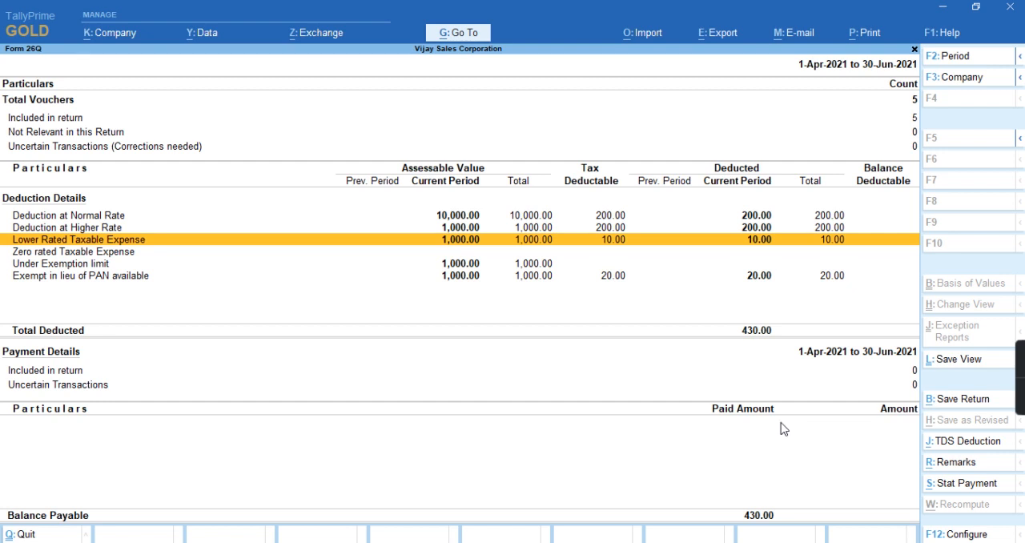